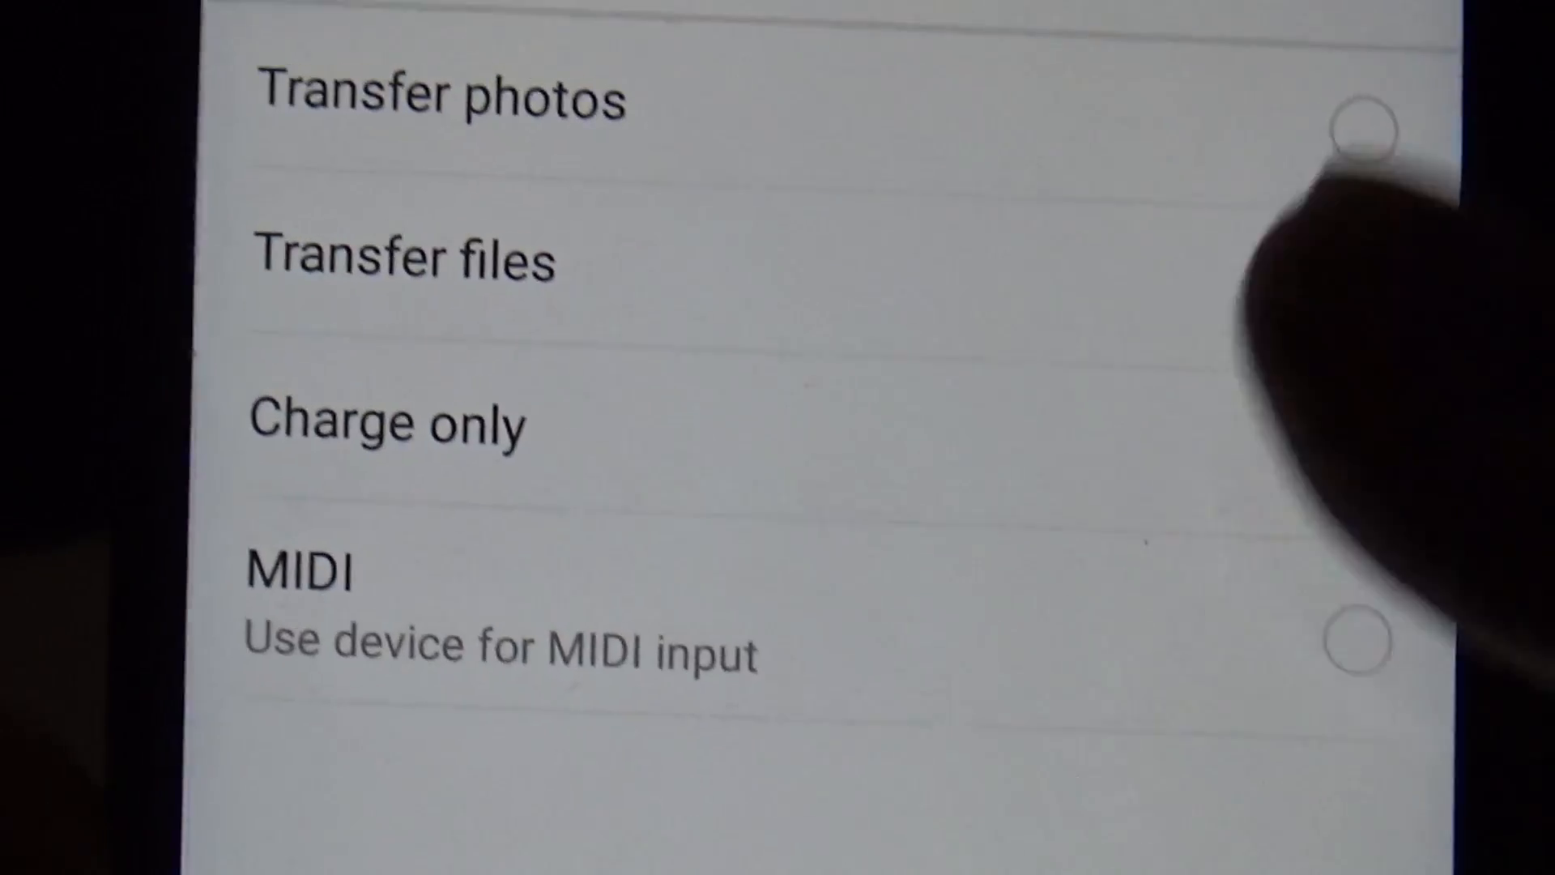
Switch the phone's USB mode to Transfer files so the computer can read its storage.
click(1316, 444)
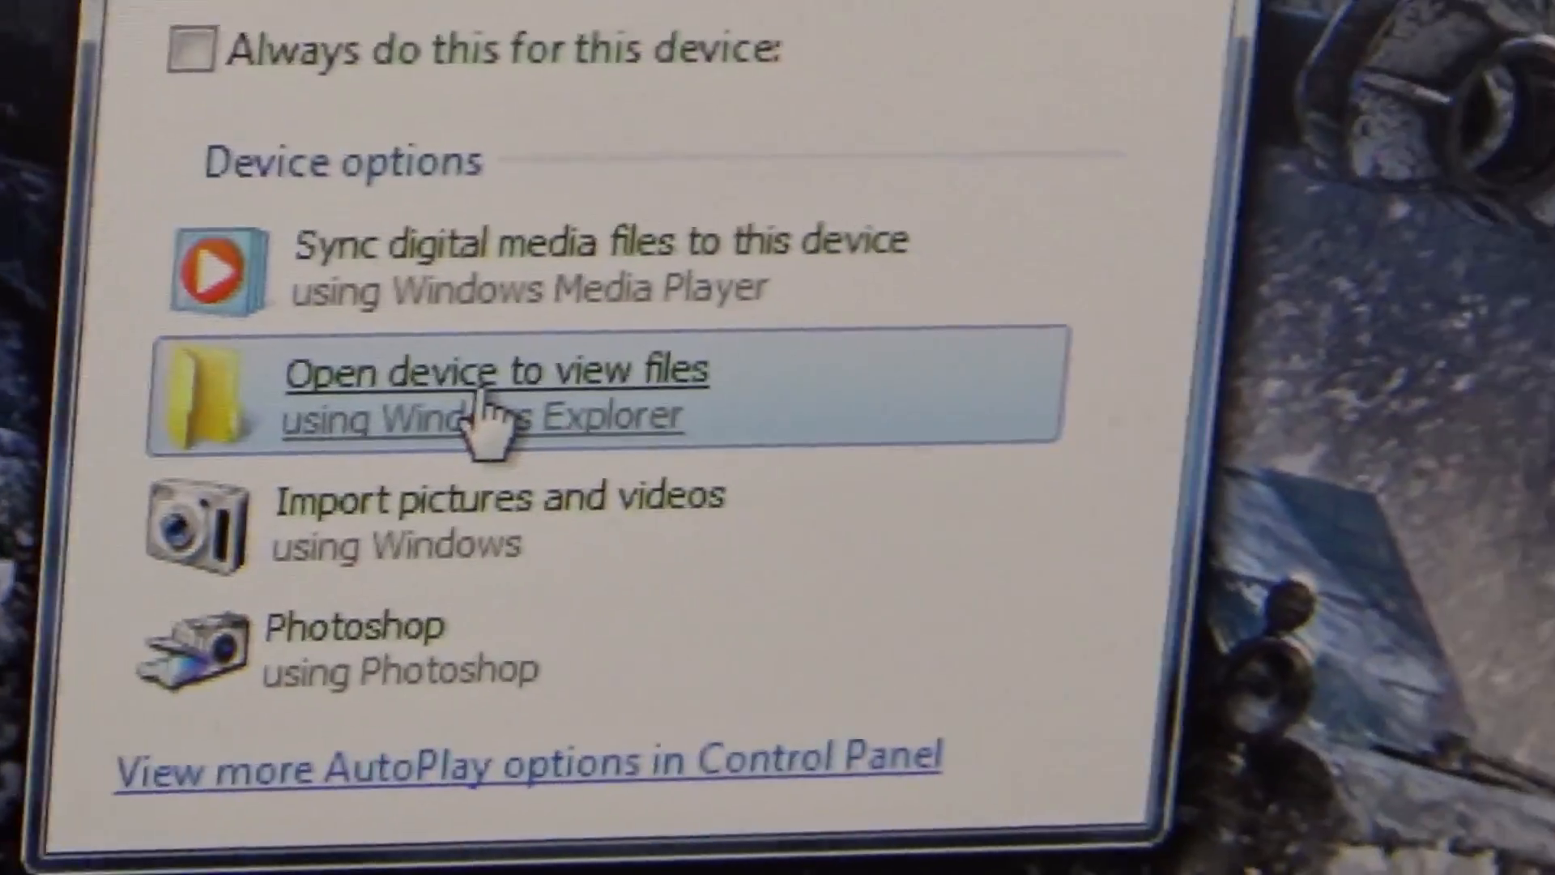
Choose 'Open device to view files using Windows Explorer' in AutoPlay for the phone.
click(491, 392)
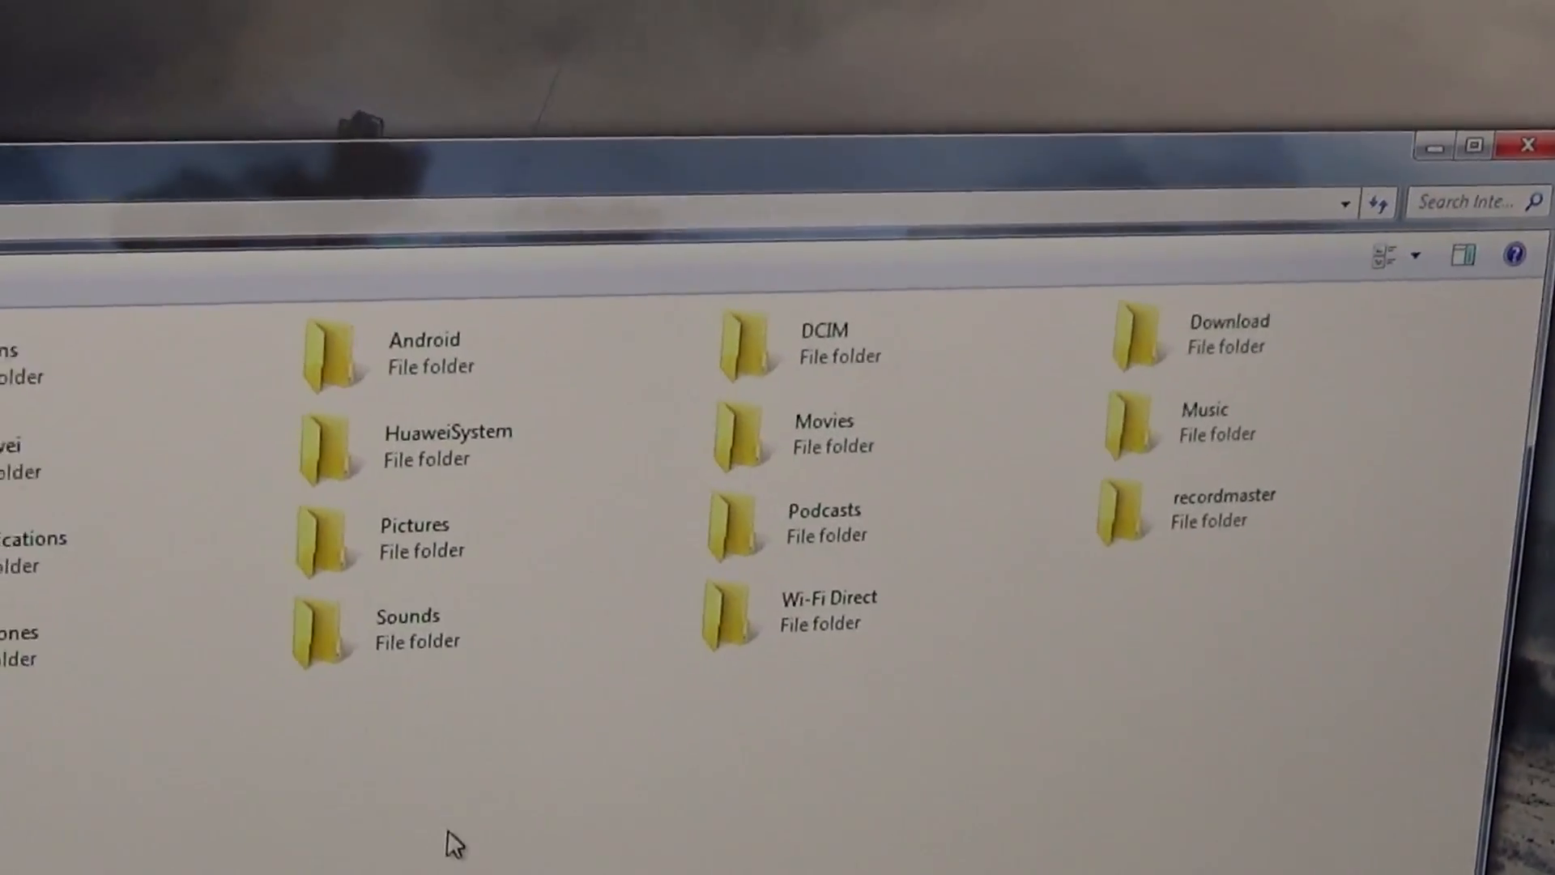
Enter the phone's DCIM folder, revealing the Camera folder inside.
double_click(744, 341)
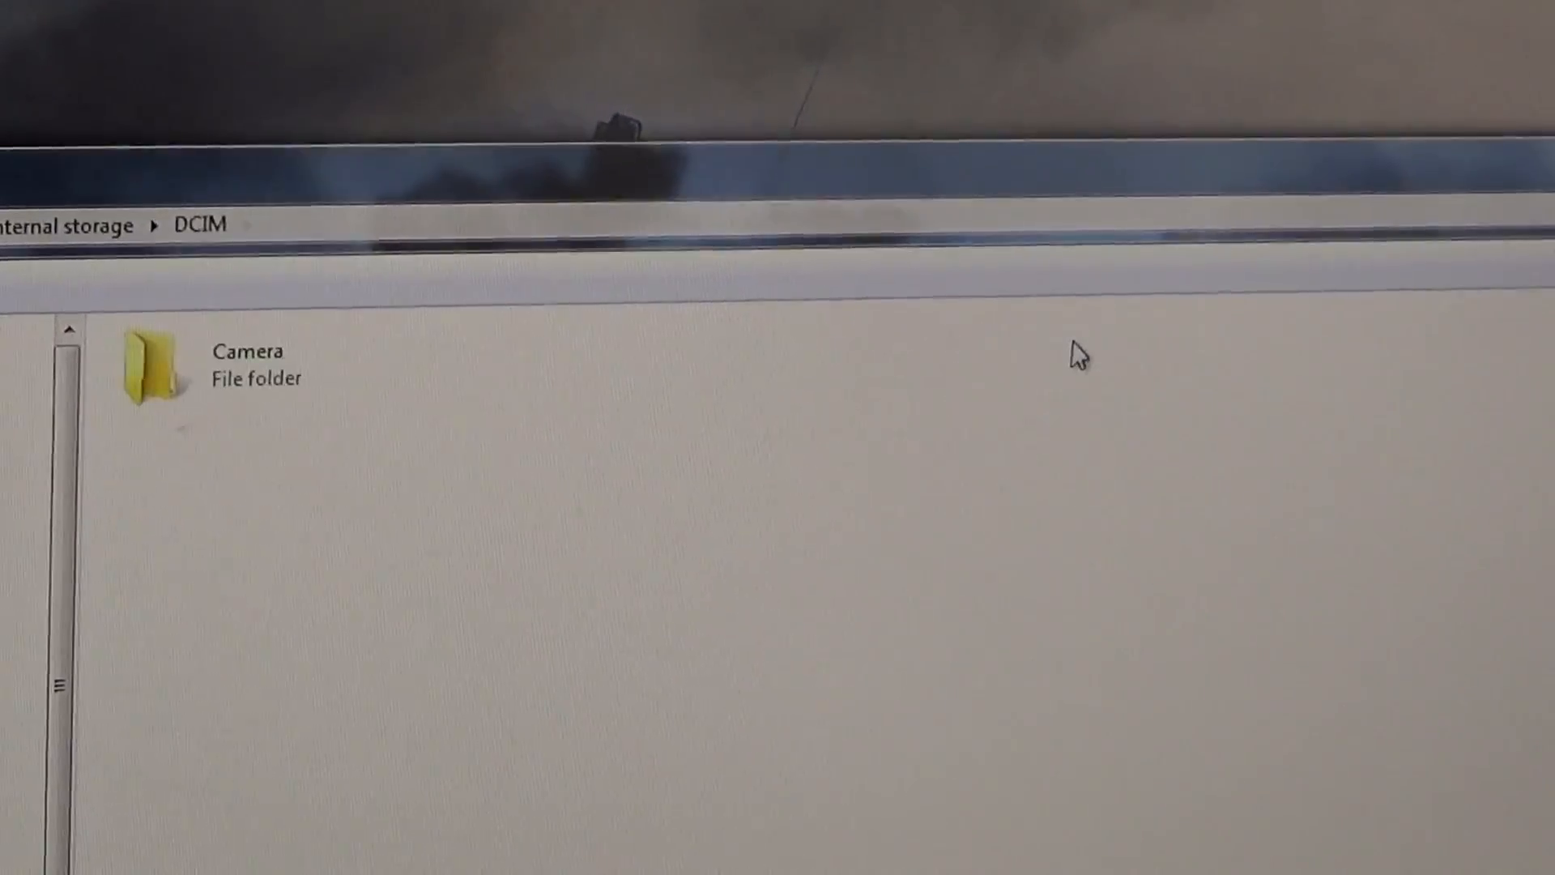